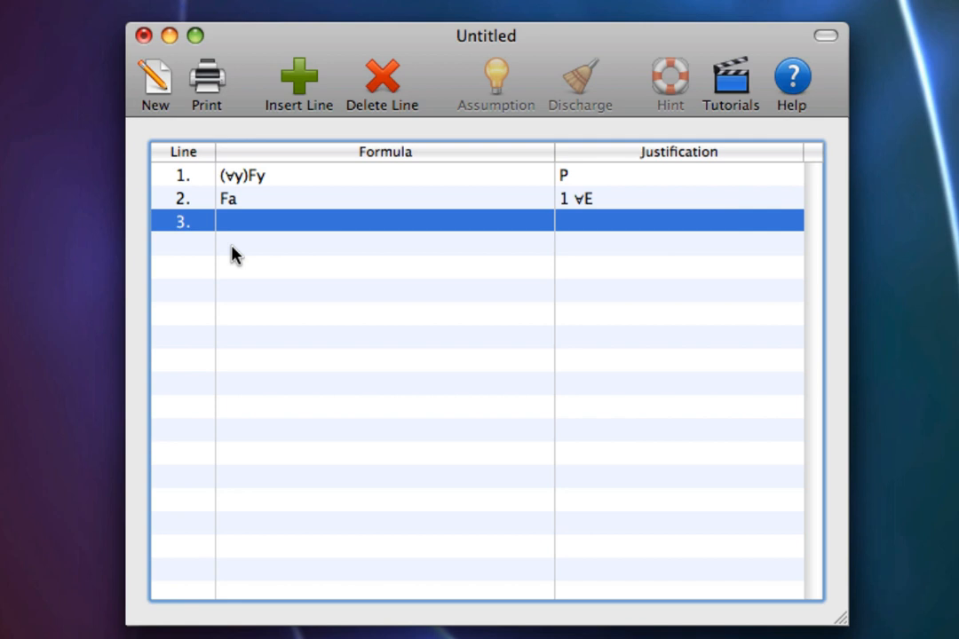
- Enter (∀x)Fx on line 3 with justification 2 ∀I from Fa
{"action": "type", "text": "(A"}
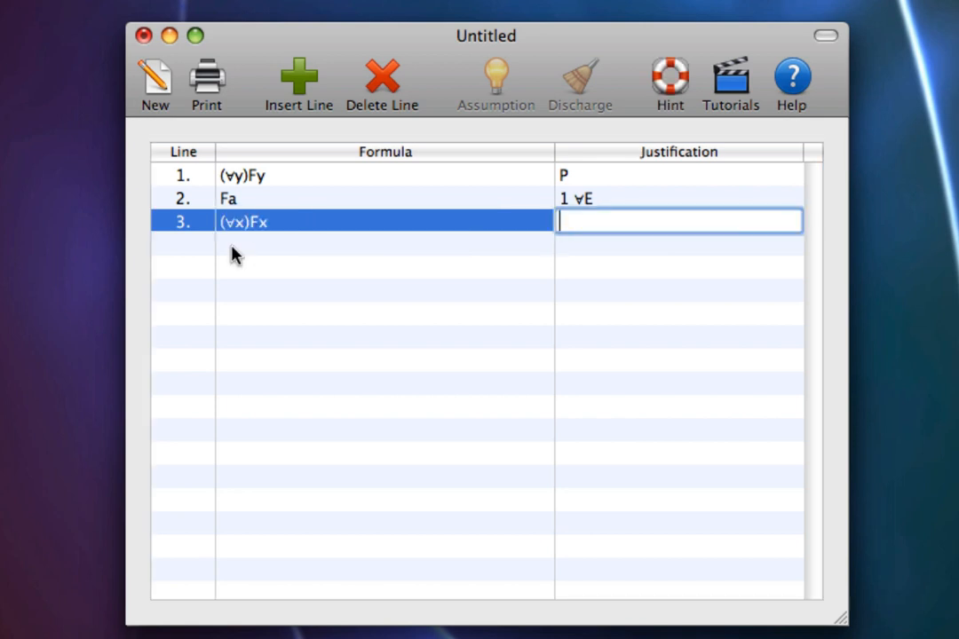
{"action": "type", "text": "2 A"}
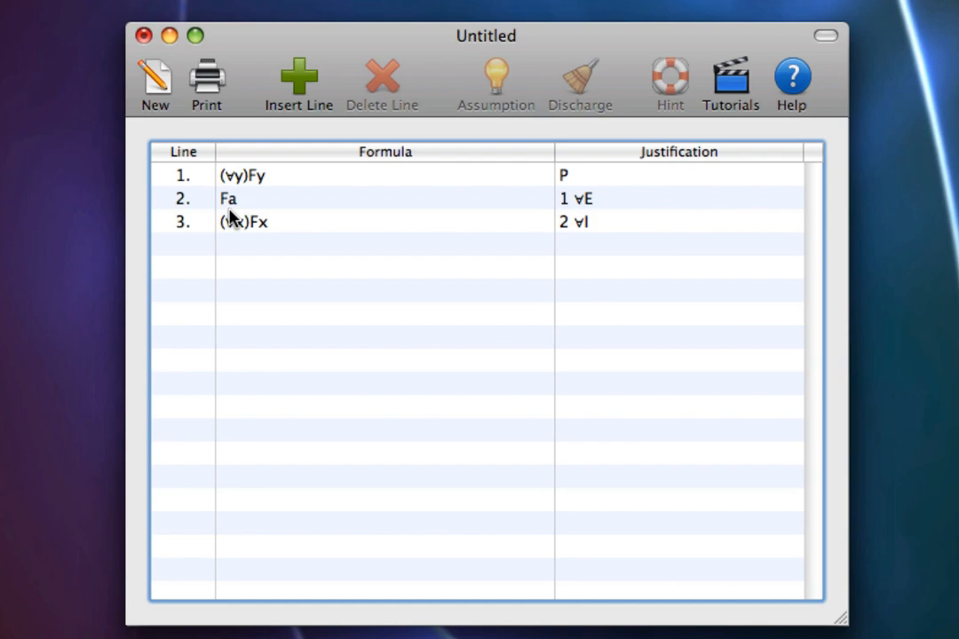
{"action": "mouse_move", "coordinate": [234, 224]}
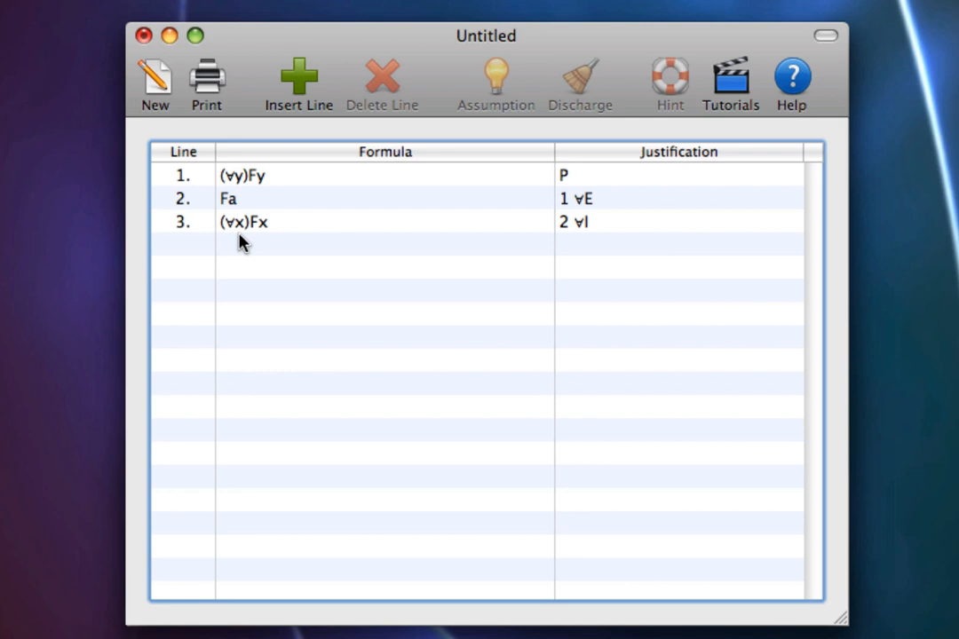
- Load Universal Introduction.deduction with premises (∀x)(Fx→Gx), Fa and goal (∀x)Gx
{"action": "left_click", "coordinate": [142, 35]}
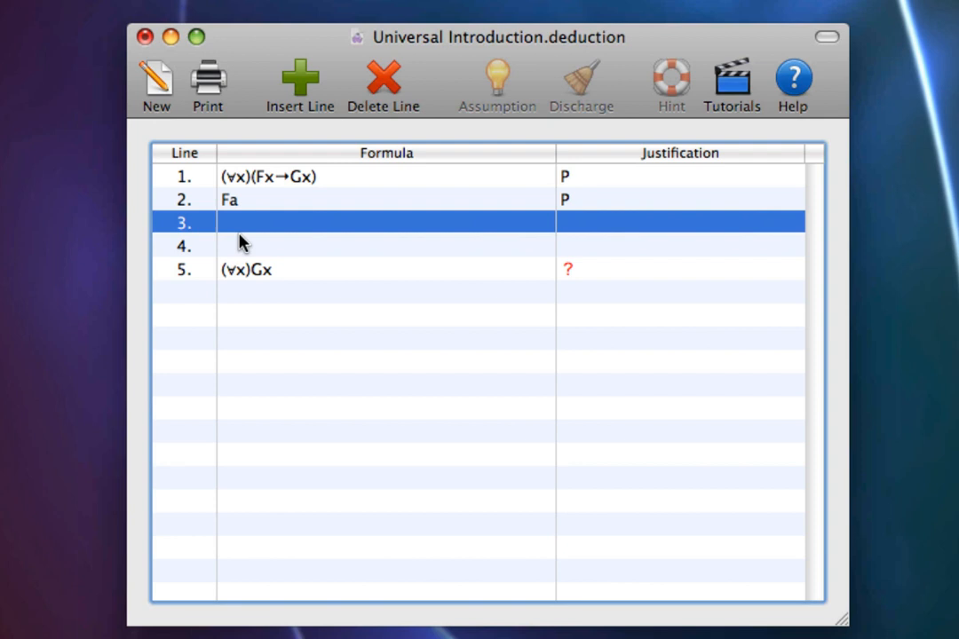
{"action": "mouse_move", "coordinate": [256, 188]}
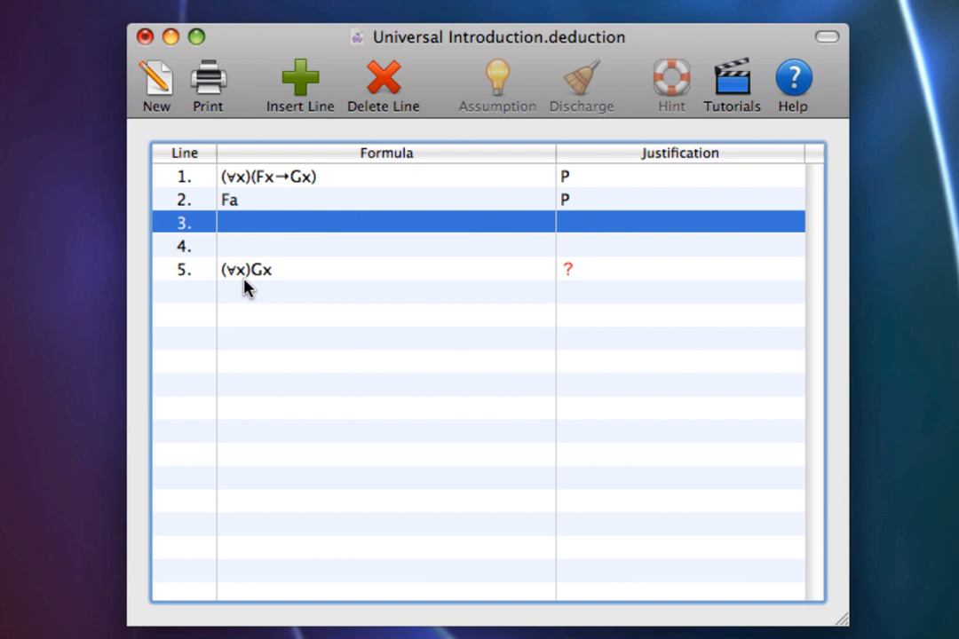
- Enter (Fa→Ga) by 1 ∀E on line 3 and Ga by 3,2 →E on line 4
{"action": "type", "text": "F"}
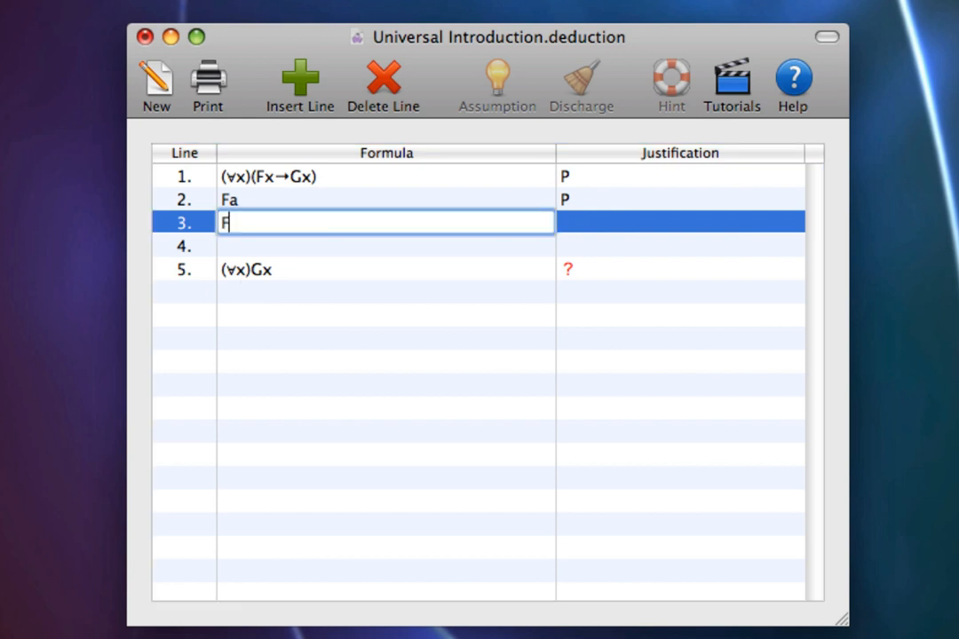
{"action": "type", "text": "a→Ga)"}
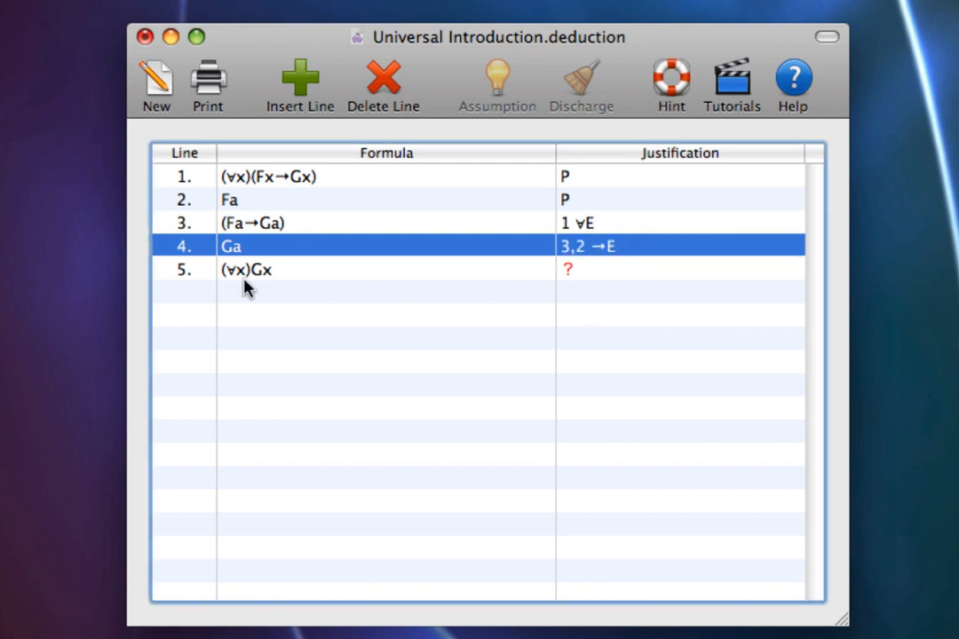
{"action": "left_click", "coordinate": [678, 270]}
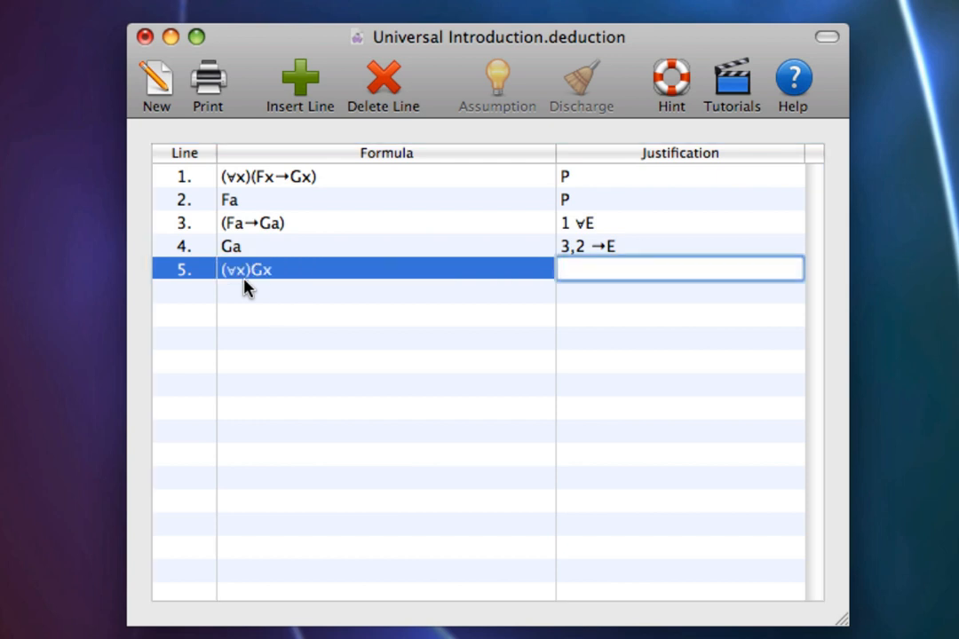
{"action": "type", "text": "4 A"}
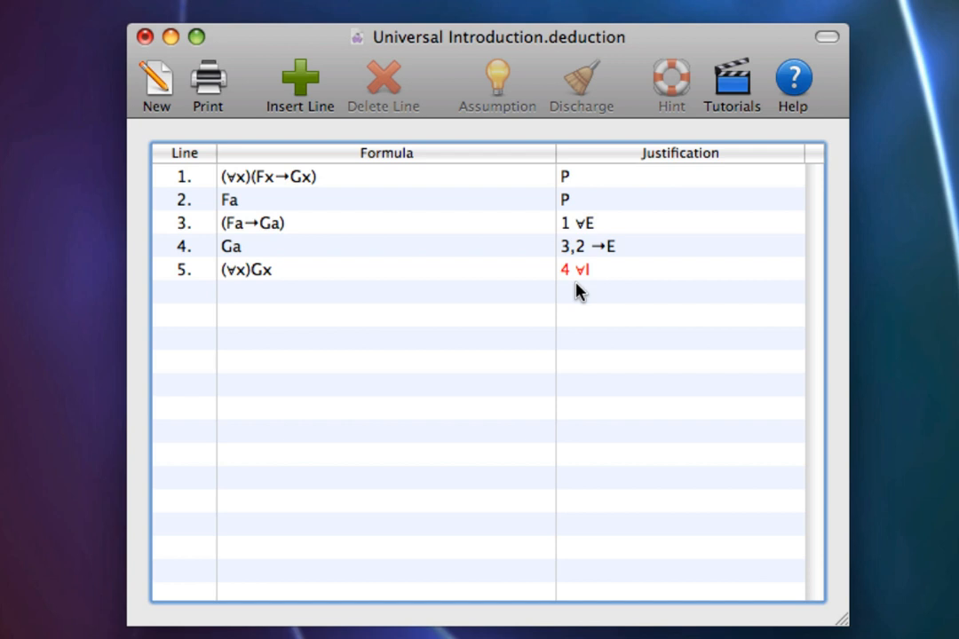
{"action": "mouse_move", "coordinate": [323, 203]}
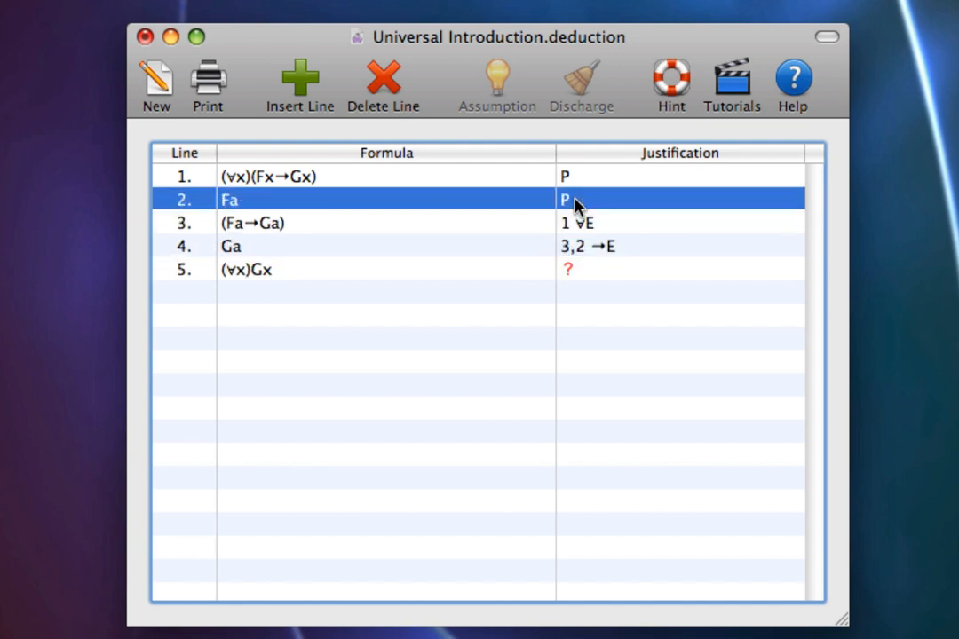
- Replace premise Fa on line 2 with (∀x)Fx
{"action": "type", "text": "(Ax"}
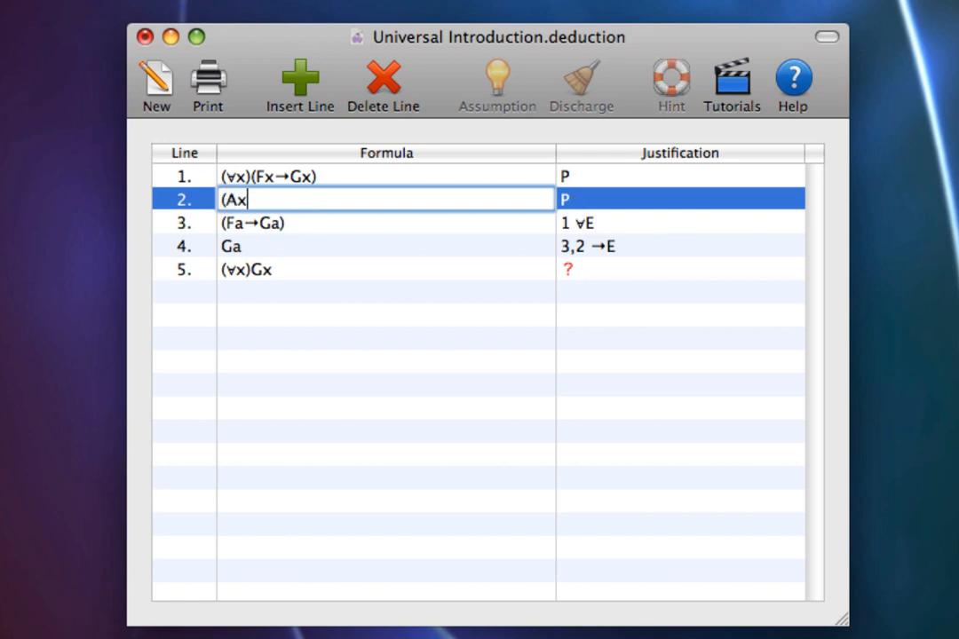
{"action": "type", "text": "(∀x)Fx"}
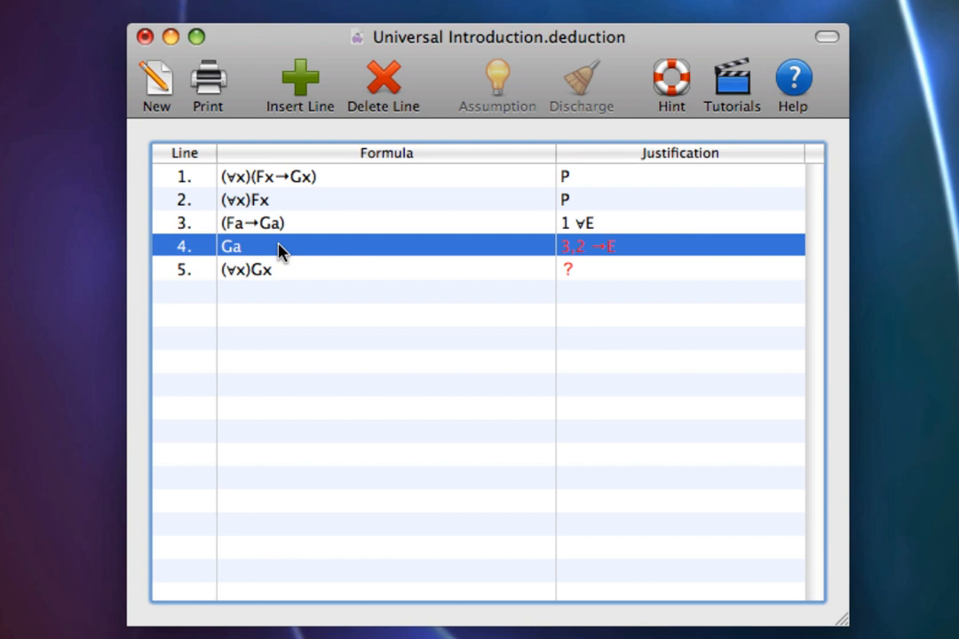
- Insert Fa by 2 ∀E, recite Ga as 3,4 →E, and justify (∀x)Gx as 5 ∀I
{"action": "left_click", "coordinate": [298, 80]}
{"action": "type", "text": "2"}
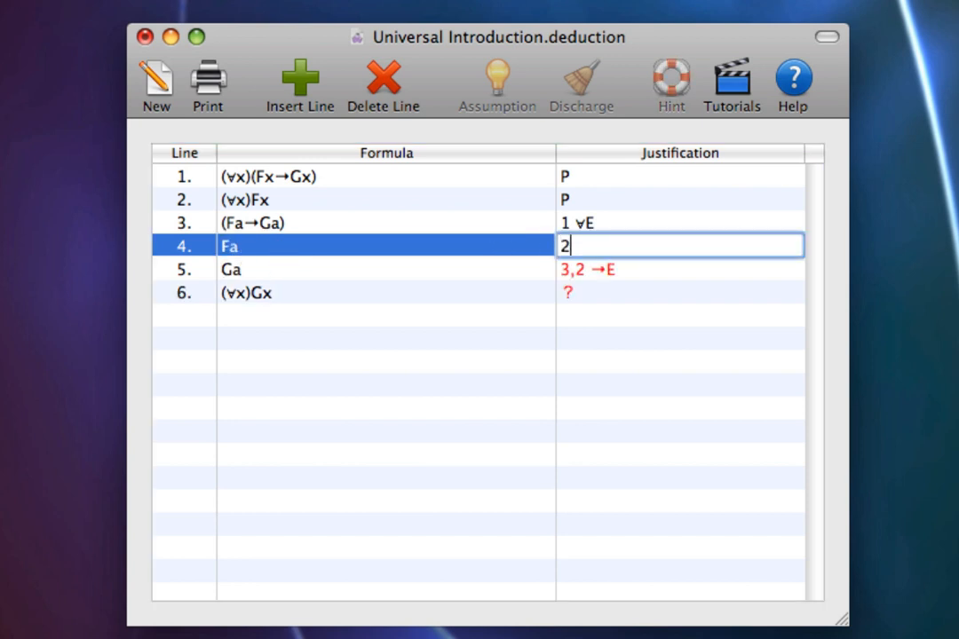
{"action": "type", "text": "∀E"}
{"action": "left_click", "coordinate": [680, 270]}
{"action": "type", "text": "4"}
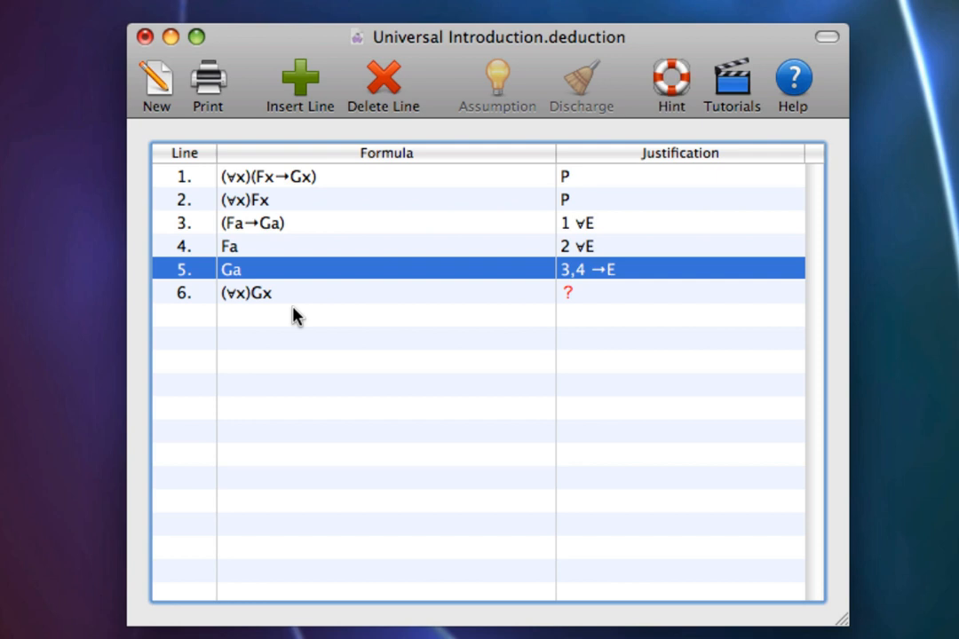
{"action": "left_click", "coordinate": [267, 291]}
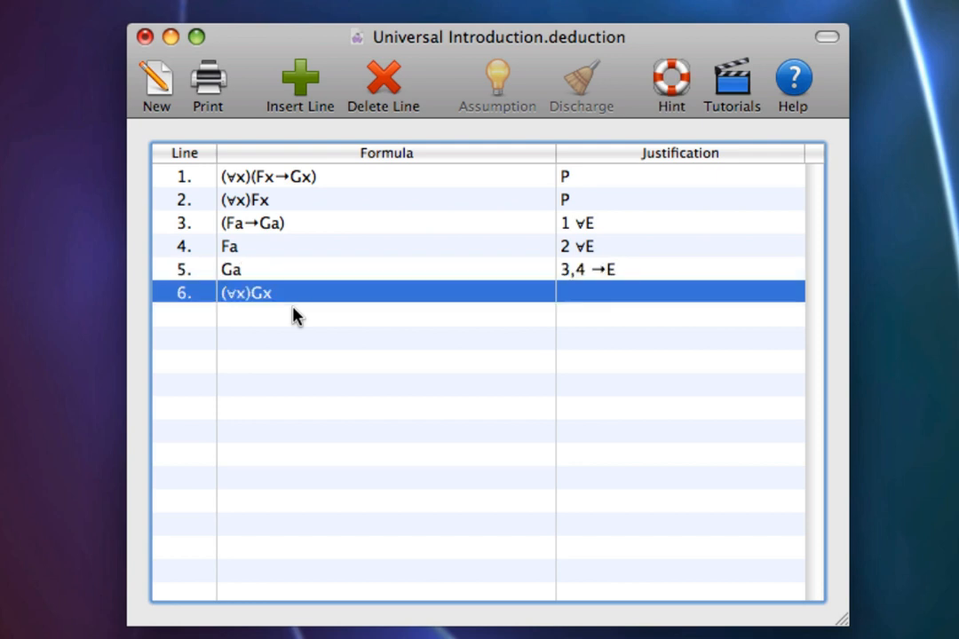
{"action": "type", "text": "5 ∀I"}
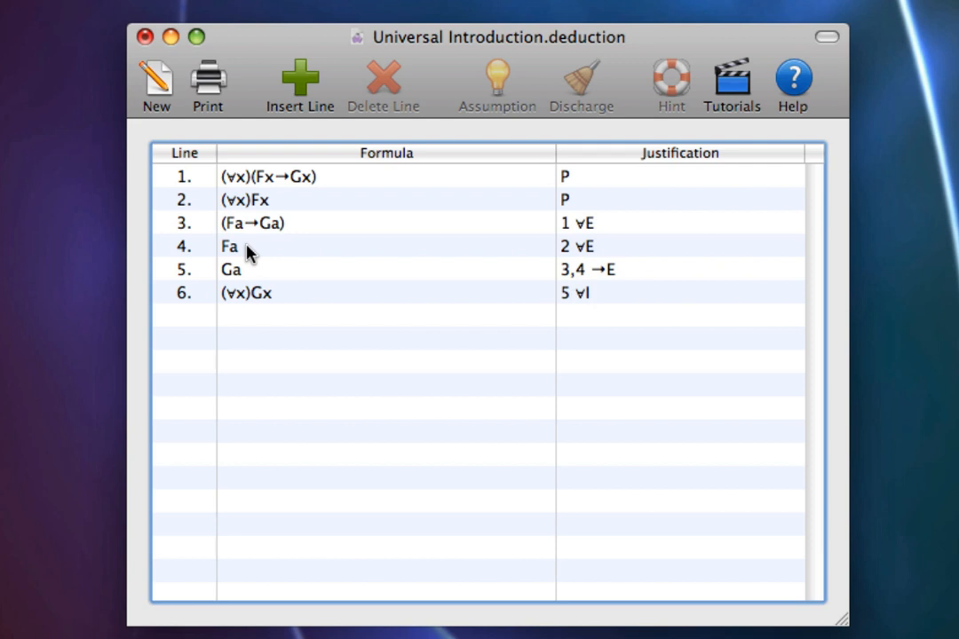
{"action": "mouse_move", "coordinate": [582, 257]}
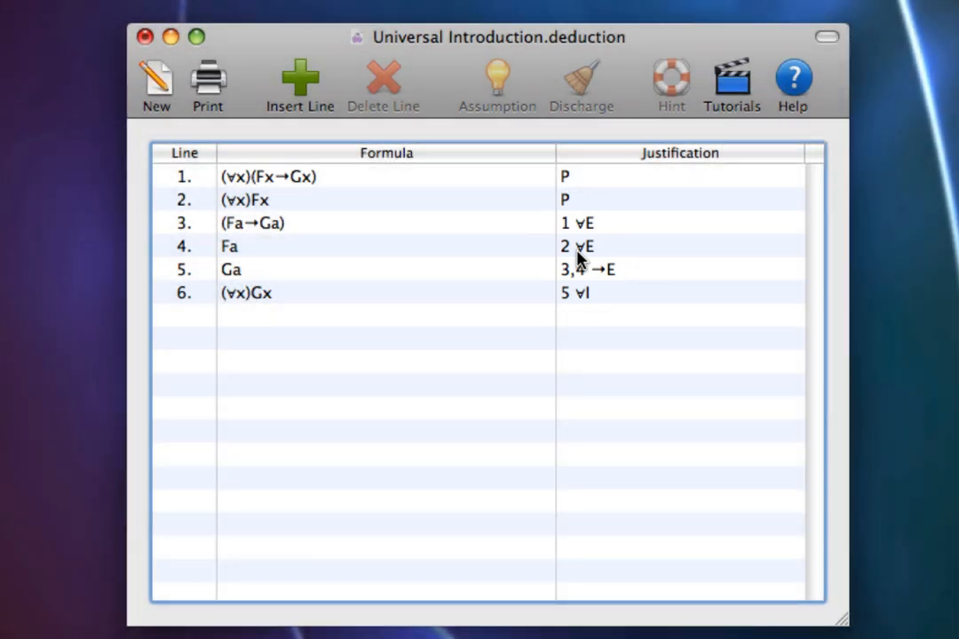
{"action": "mouse_move", "coordinate": [471, 284]}
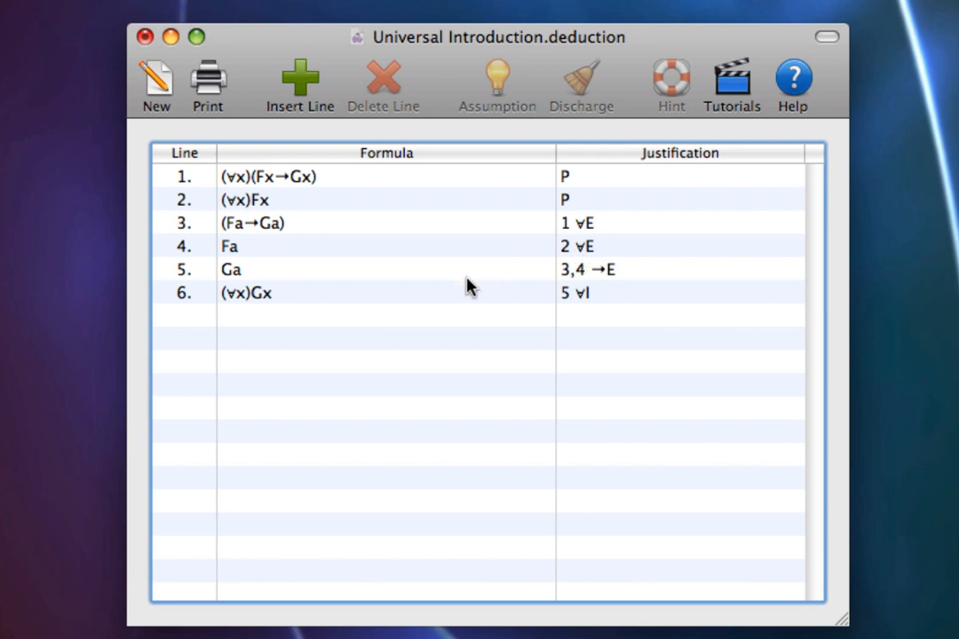
{"action": "mouse_move", "coordinate": [398, 323]}
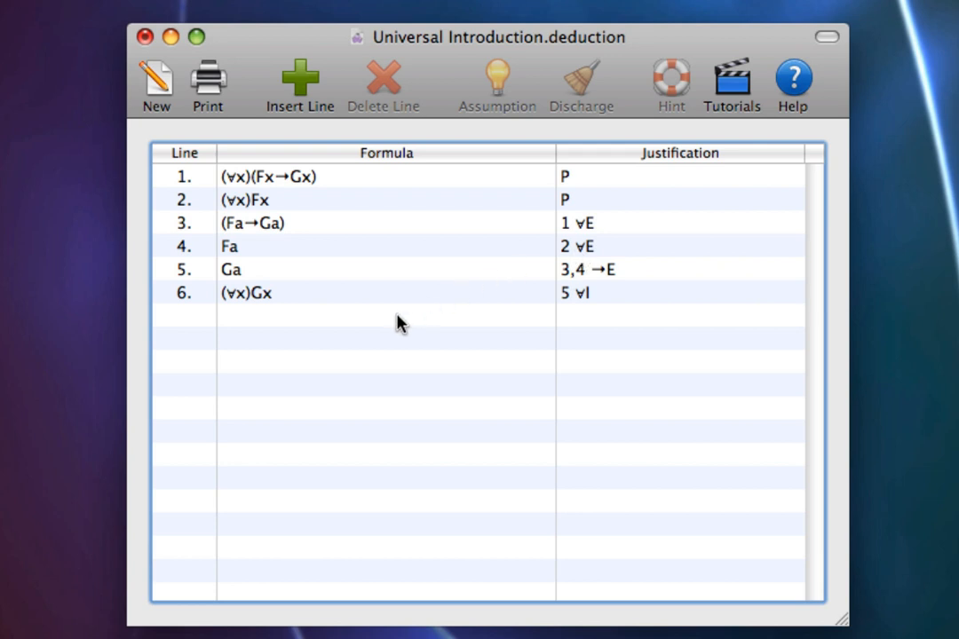